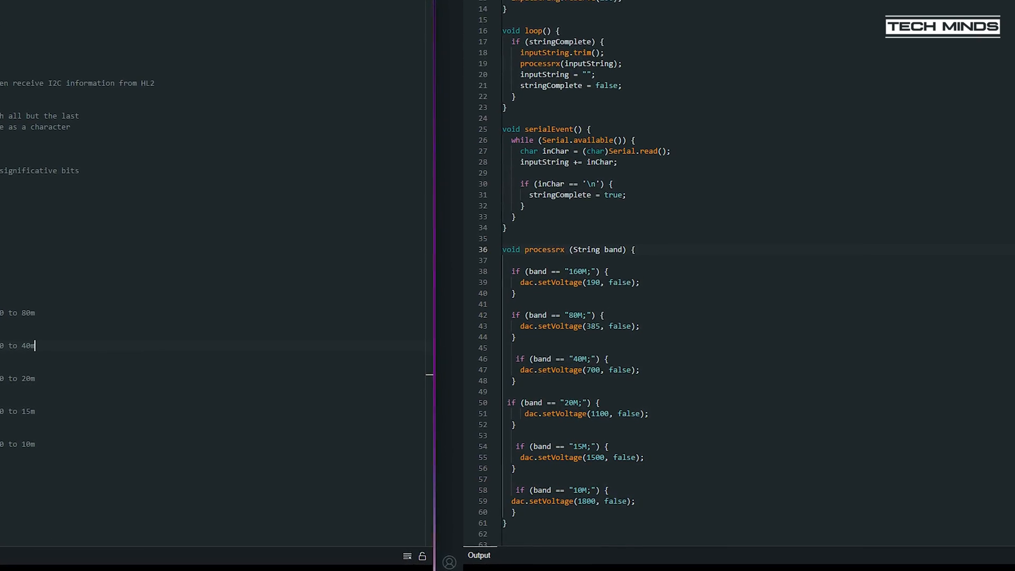
Step: Bring up the Favourites ribbon and tune the receiver to the 160m band
scroll("down", 3)
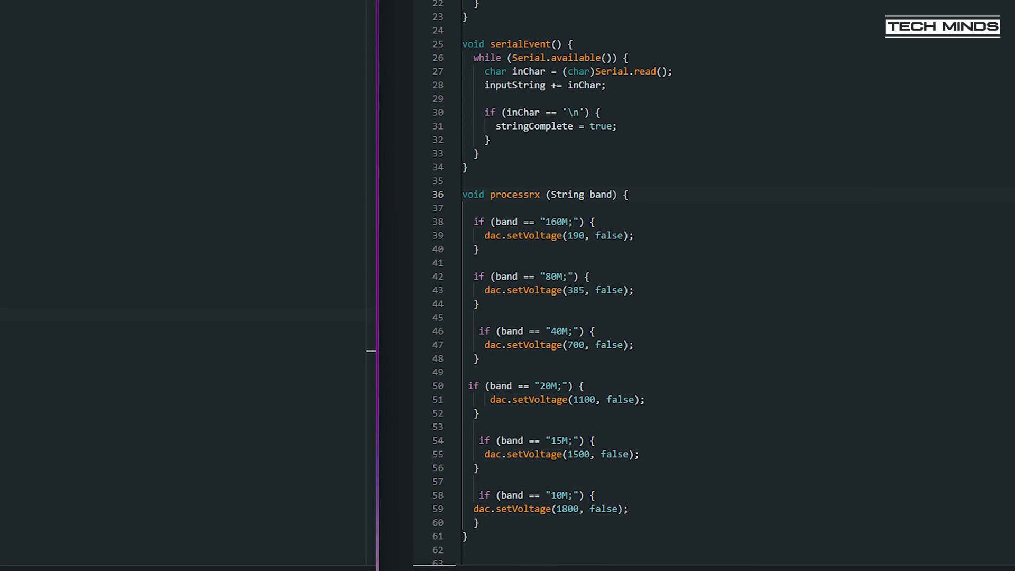
scroll("down", 3)
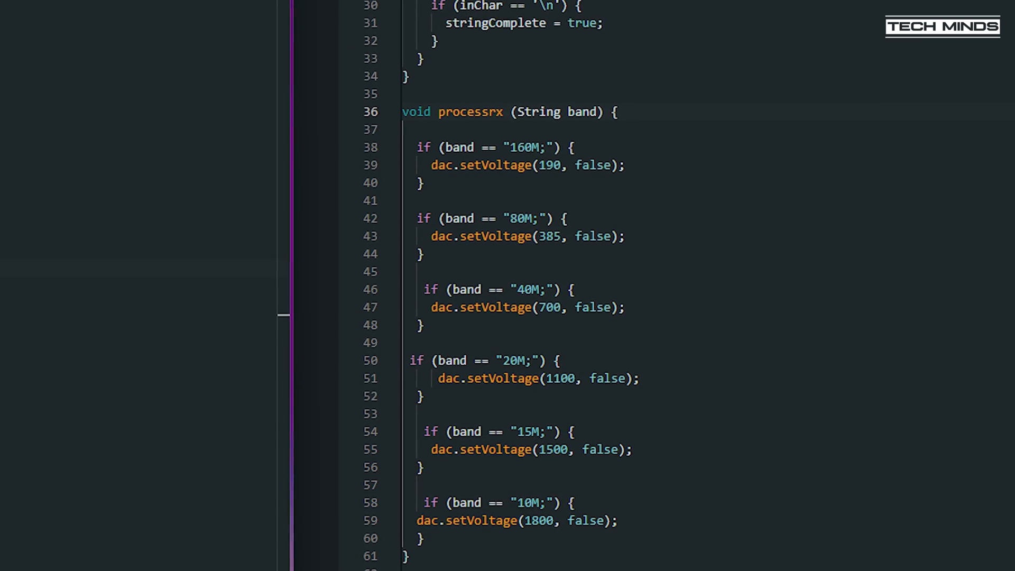
scroll("down", 3)
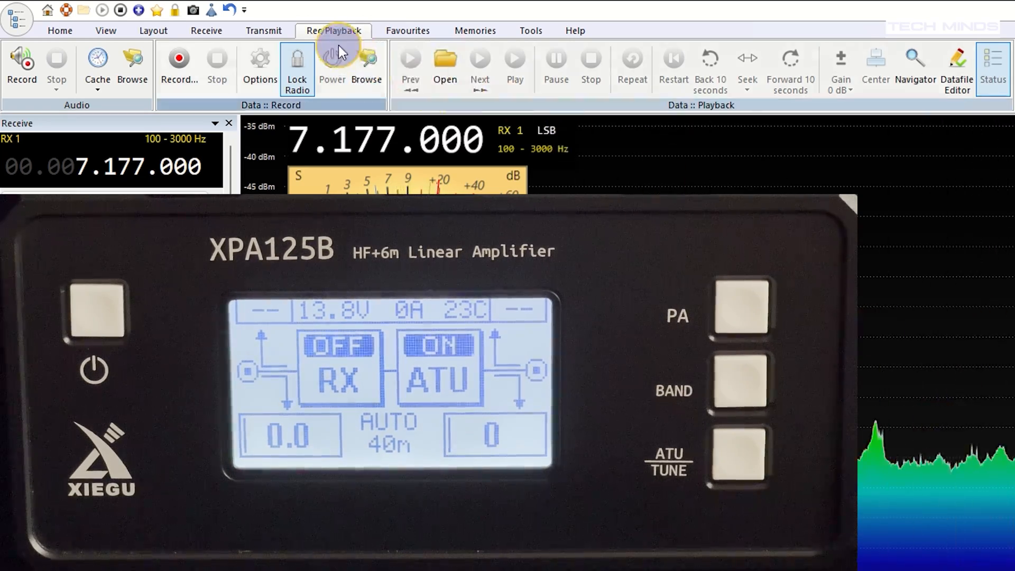
left_click(407, 30)
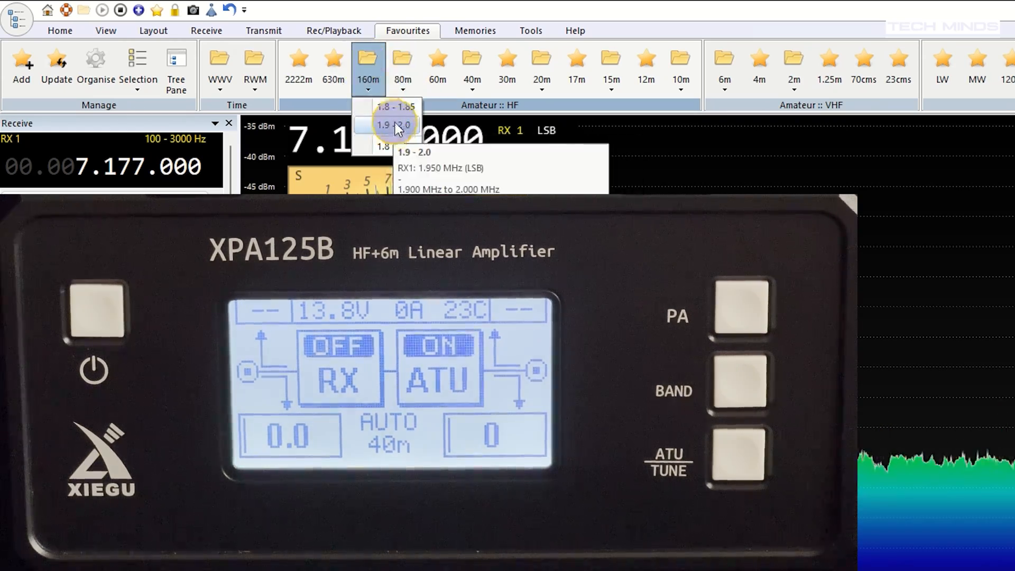
left_click(395, 106)
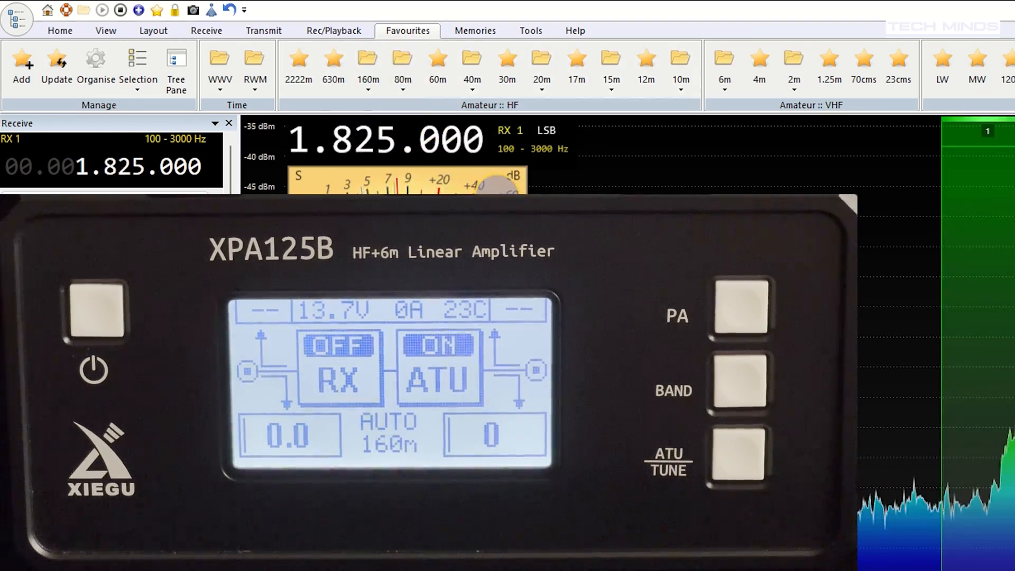
Step: Step through the 80m, 60m, 40m, 30m, 20m and 17m favourites, ending at 18.118 MHz
left_click(403, 58)
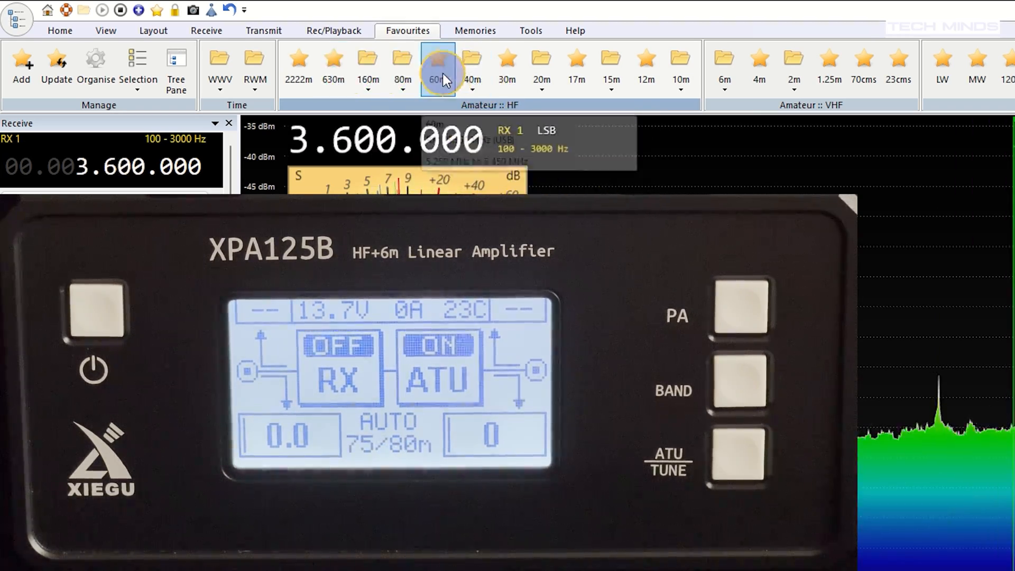
left_click(472, 60)
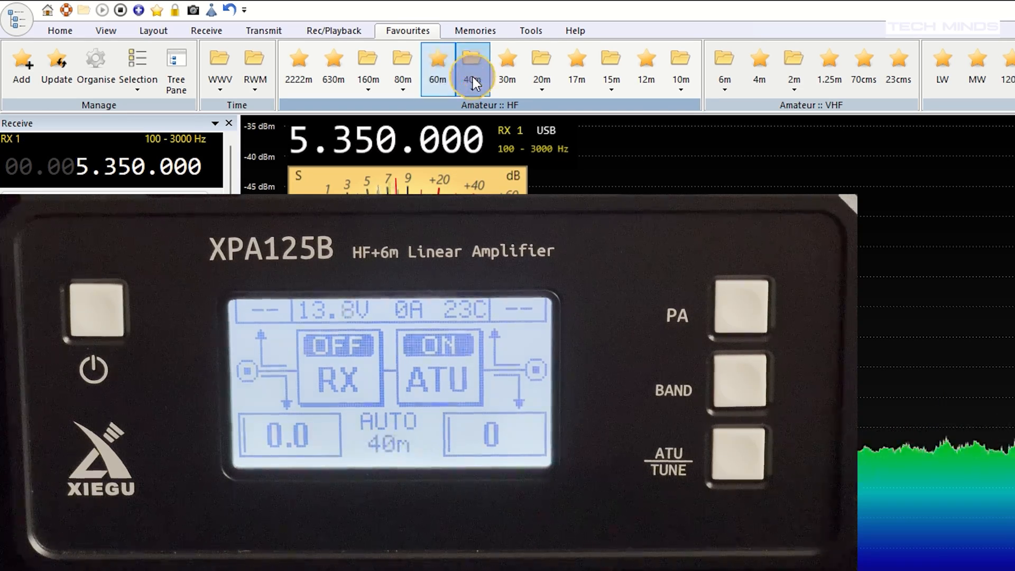
left_click(471, 61)
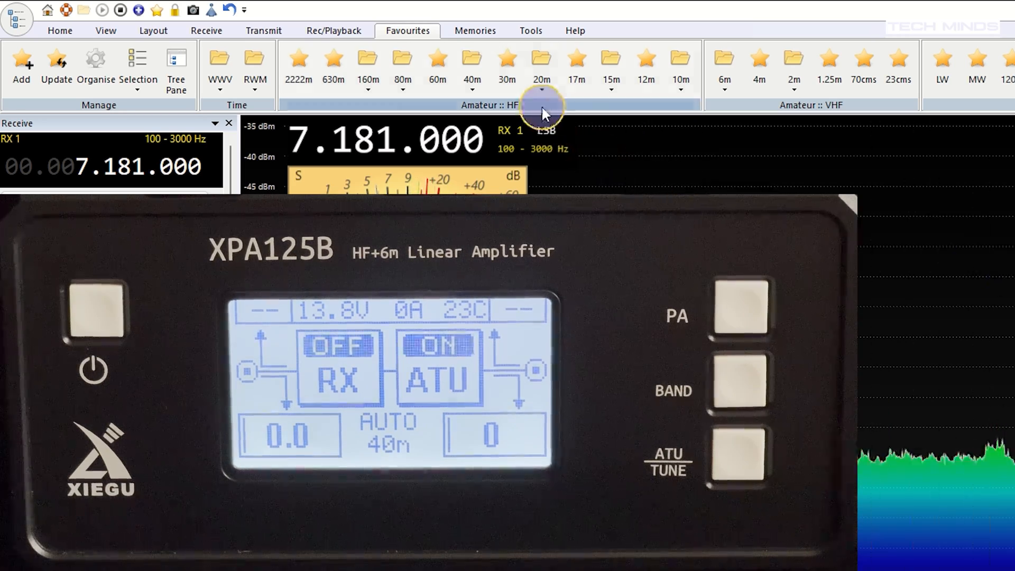
left_click(542, 58)
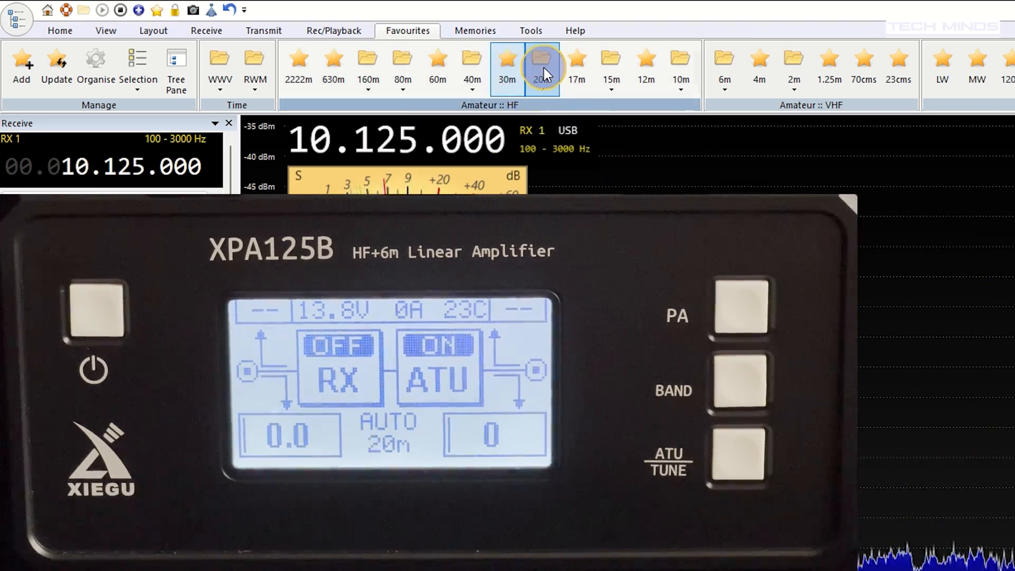
left_click(543, 62)
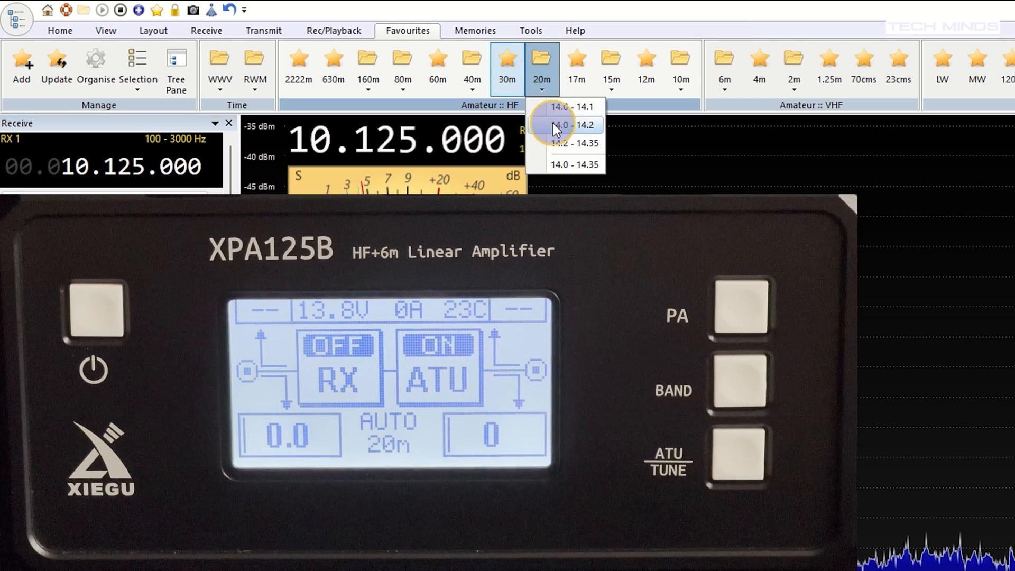
left_click(575, 63)
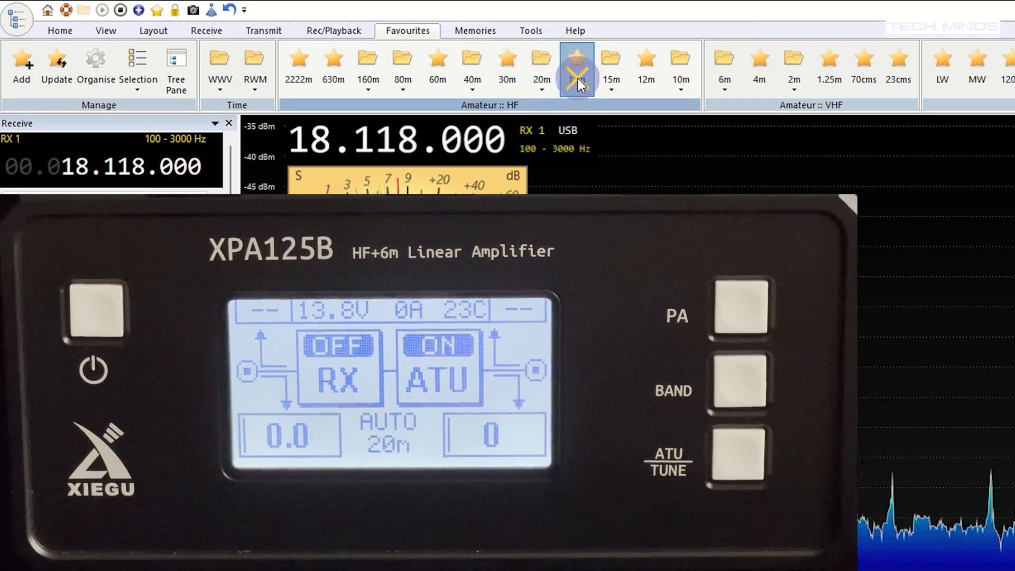
left_click(576, 58)
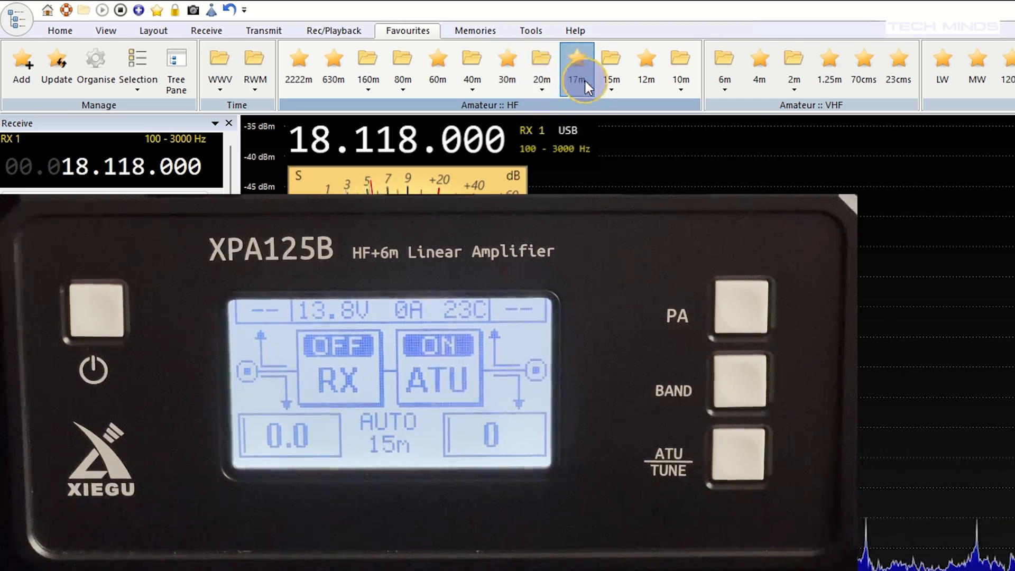